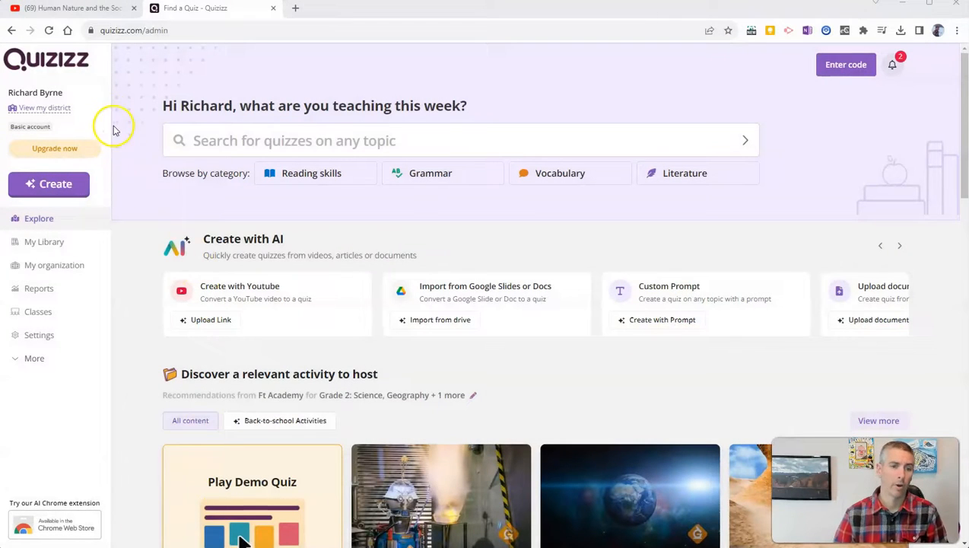
{"action": "mouse_move", "coordinate": [204, 266]}
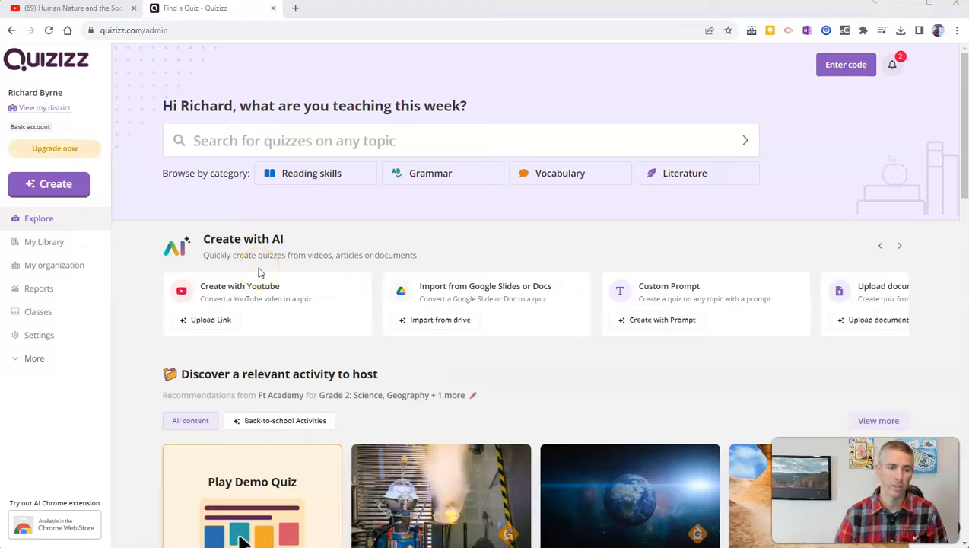
Step: Copy the YouTube video's URL from its address bar and return to Quizizz
{"action": "left_click", "coordinate": [73, 9]}
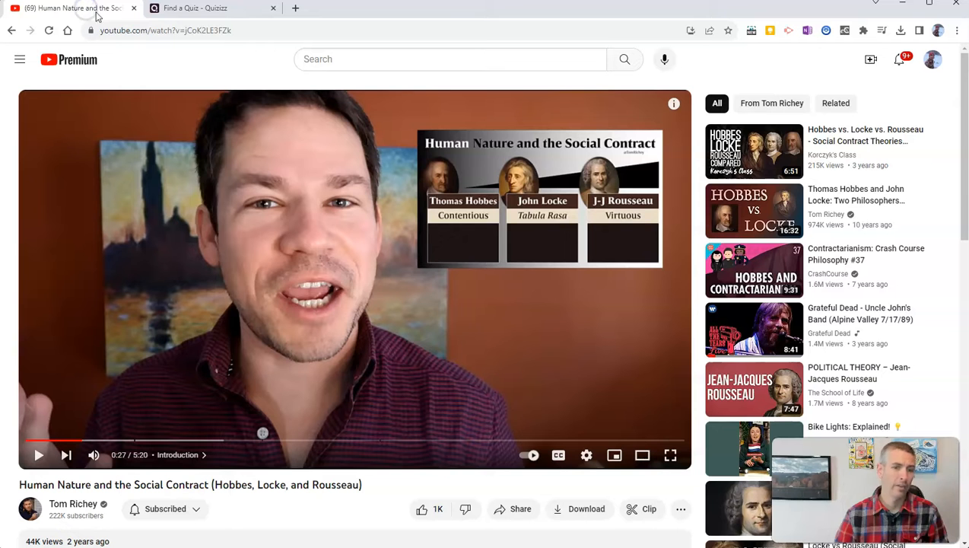
{"action": "left_click", "coordinate": [164, 31]}
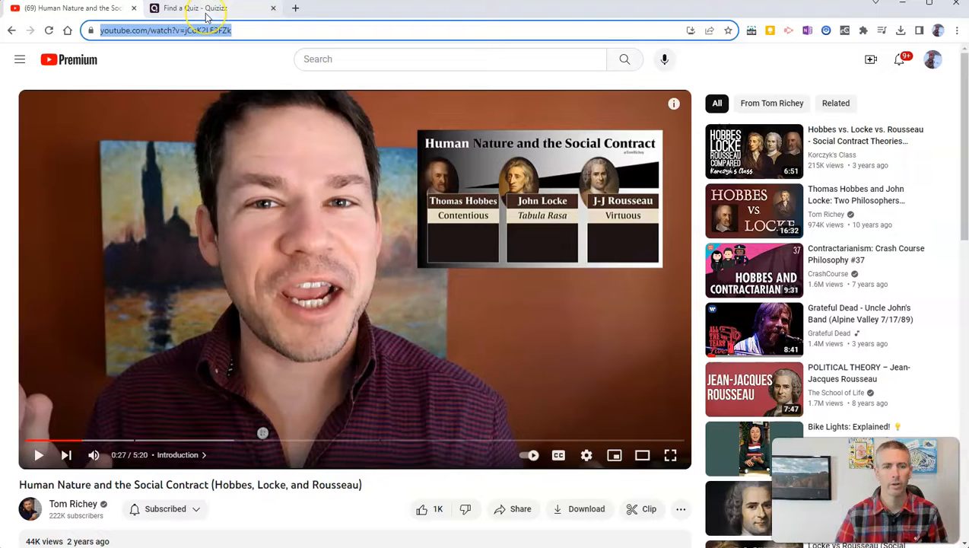
{"action": "left_click", "coordinate": [195, 9]}
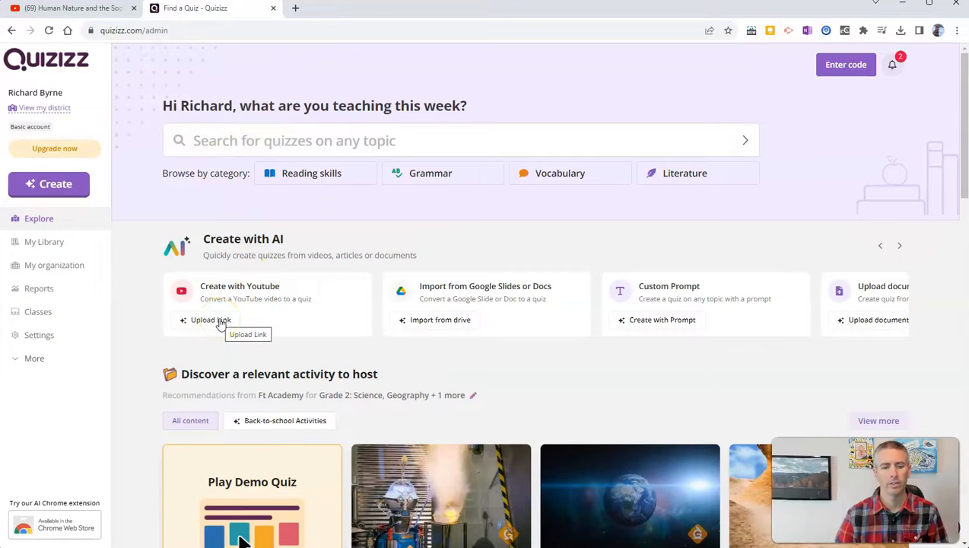
{"action": "left_click", "coordinate": [210, 319]}
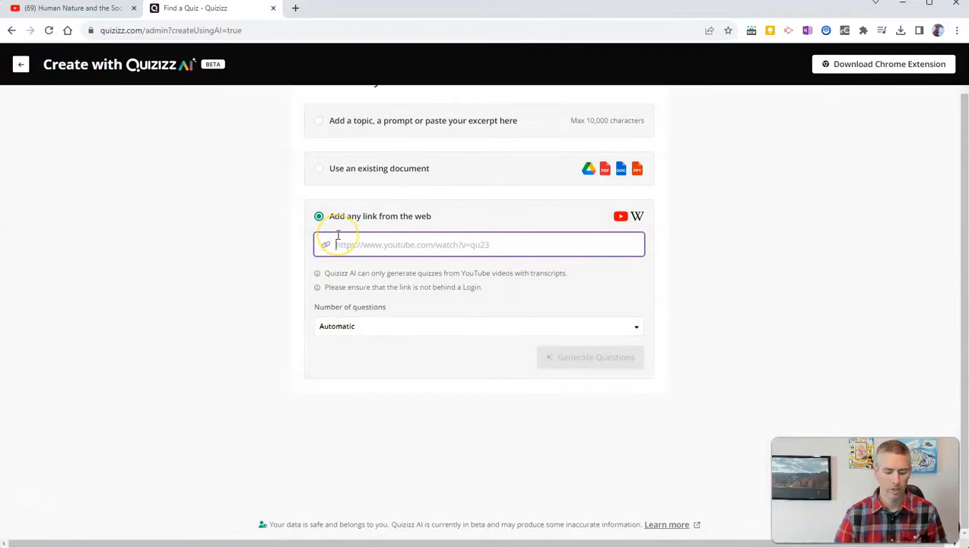
{"action": "type", "text": "https://www.youtube.com/watch?v=jCoK2LE3FZk"}
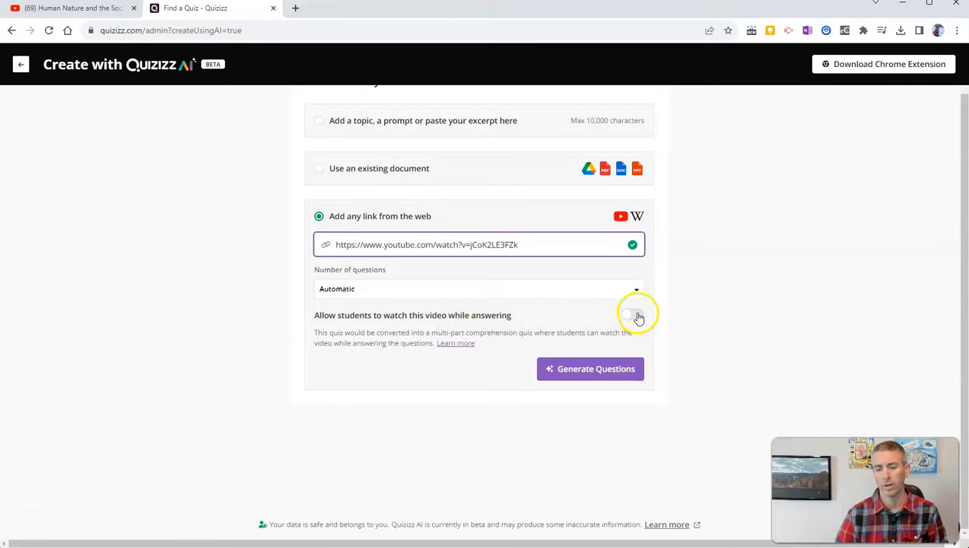
{"action": "left_click", "coordinate": [633, 314]}
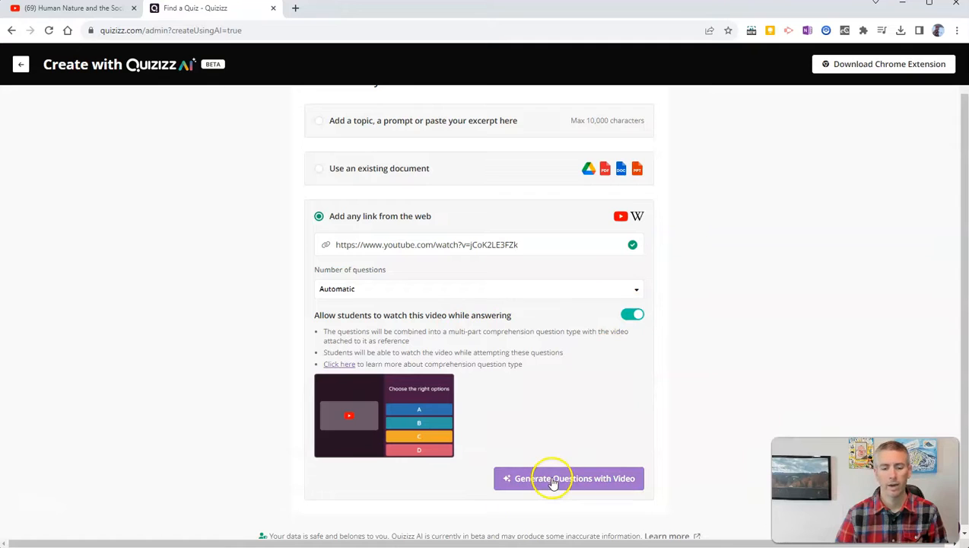
Step: Generate the quiz questions from the linked video
{"action": "left_click", "coordinate": [568, 478]}
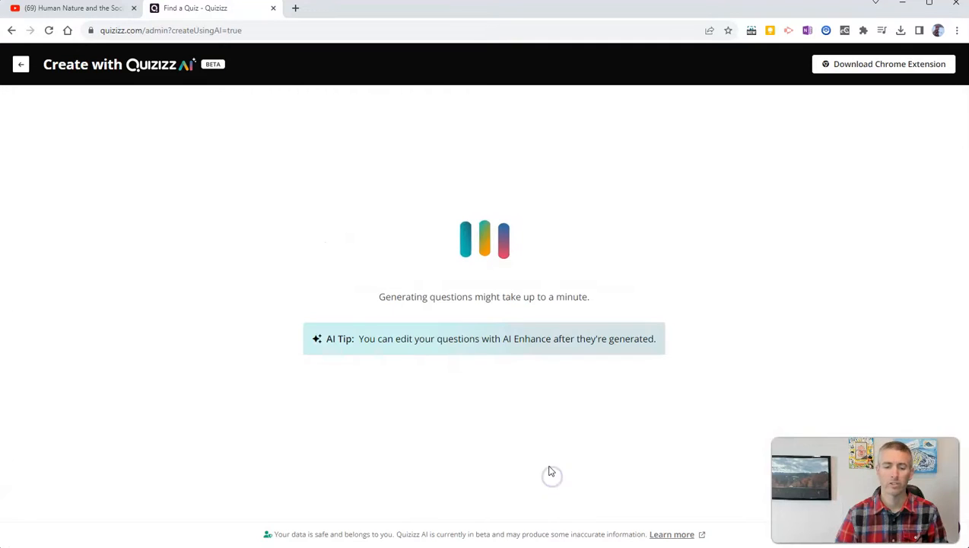
{"action": "mouse_move", "coordinate": [557, 490]}
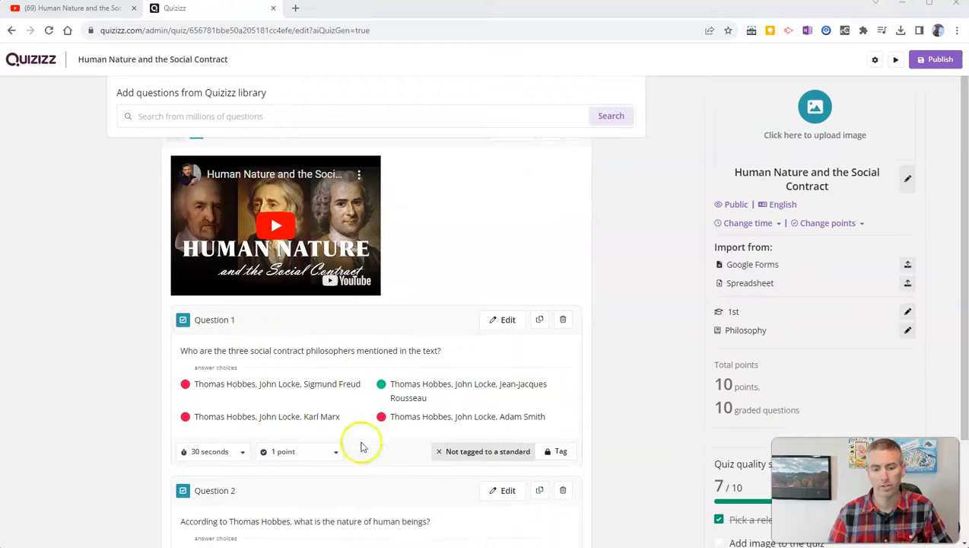
{"action": "mouse_move", "coordinate": [323, 434]}
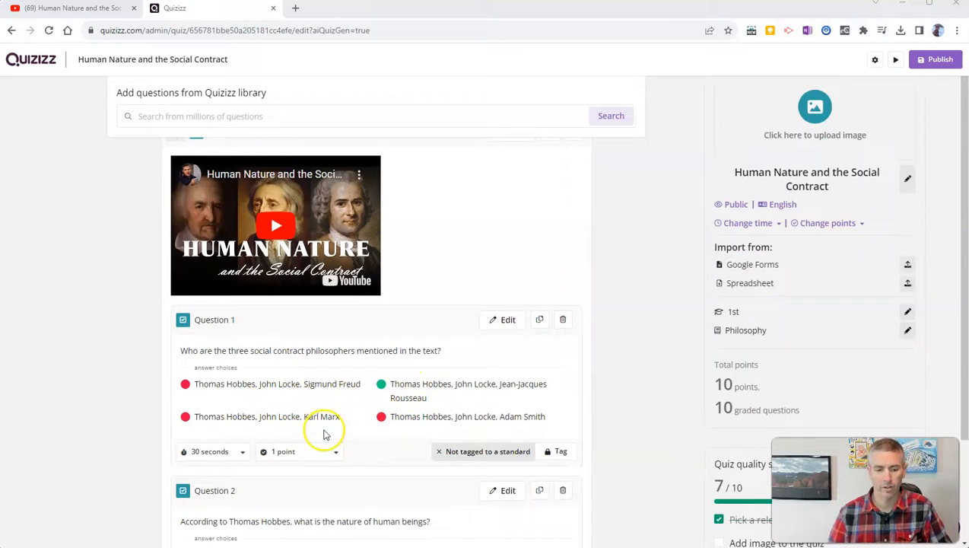
Step: Locate Question 2 in the generated quiz and open it for editing
{"action": "scroll", "scroll_direction": "down", "scroll_amount": 3}
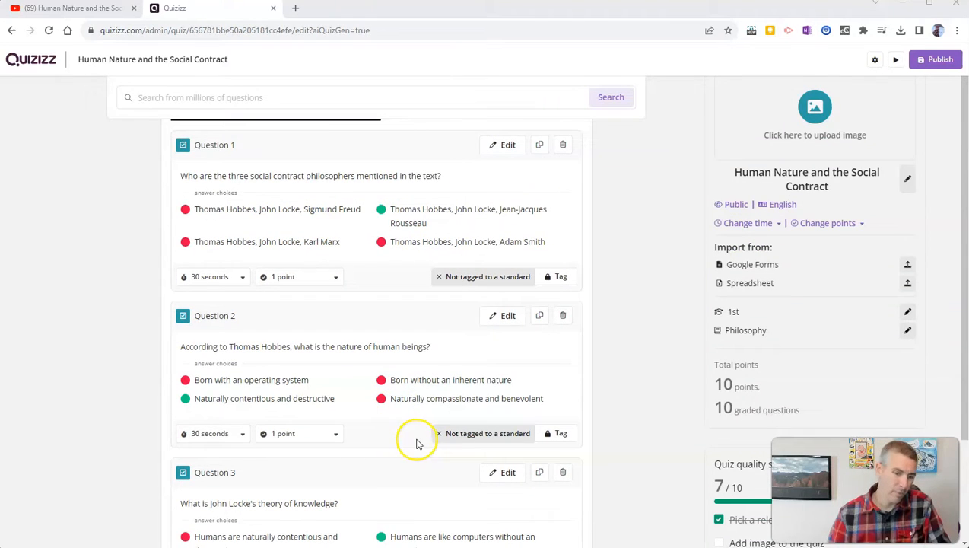
{"action": "left_click", "coordinate": [508, 315]}
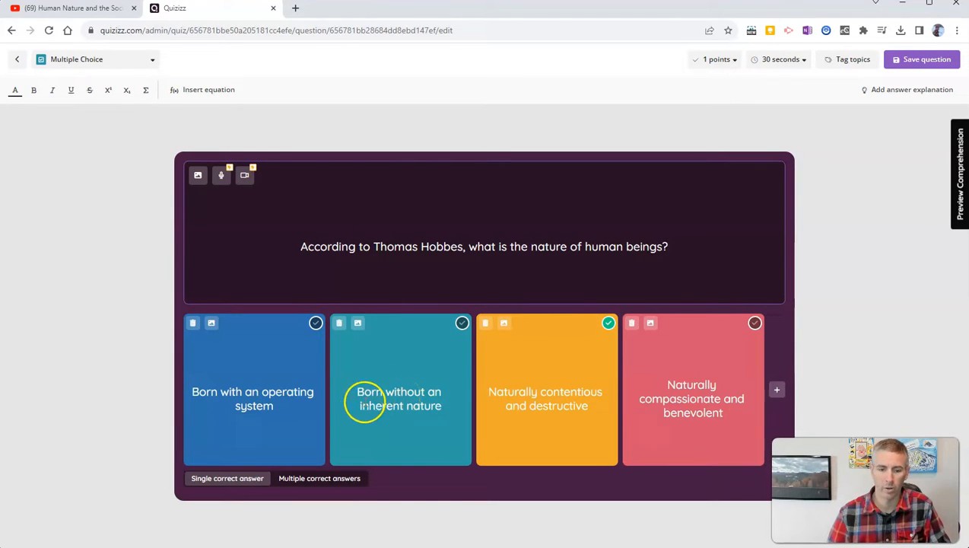
{"action": "mouse_move", "coordinate": [339, 322]}
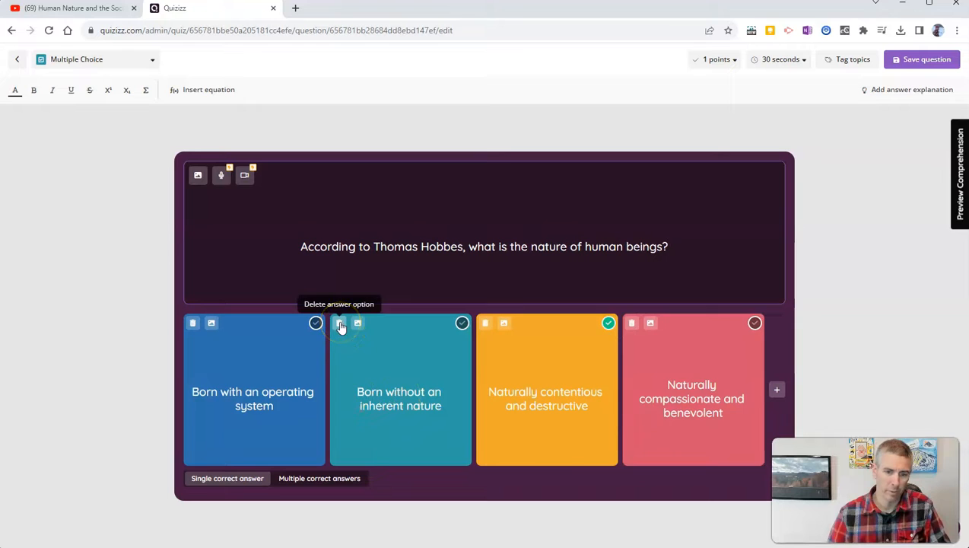
Step: Delete the 'Born without an inherent nature' answer, review points and time choices, and save the question
{"action": "left_click", "coordinate": [341, 322]}
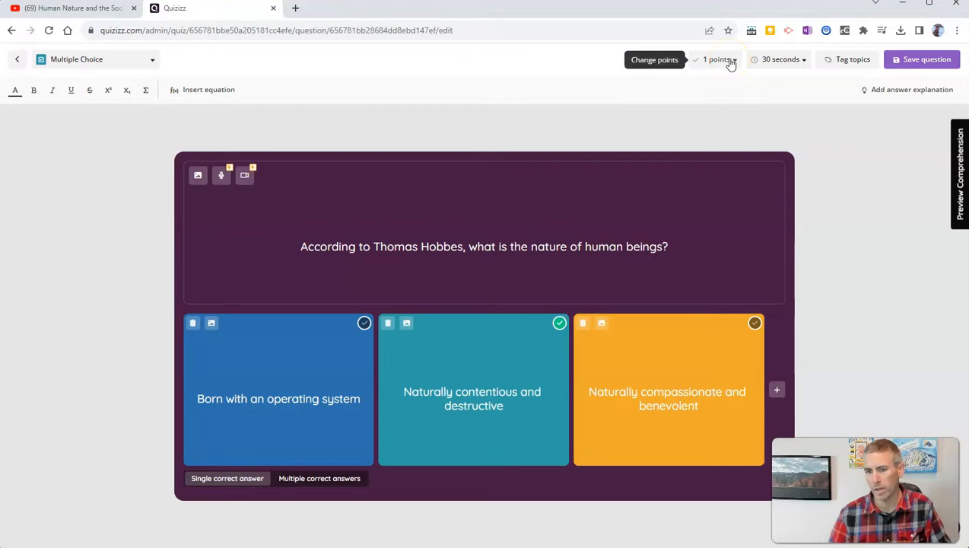
{"action": "left_click", "coordinate": [716, 59]}
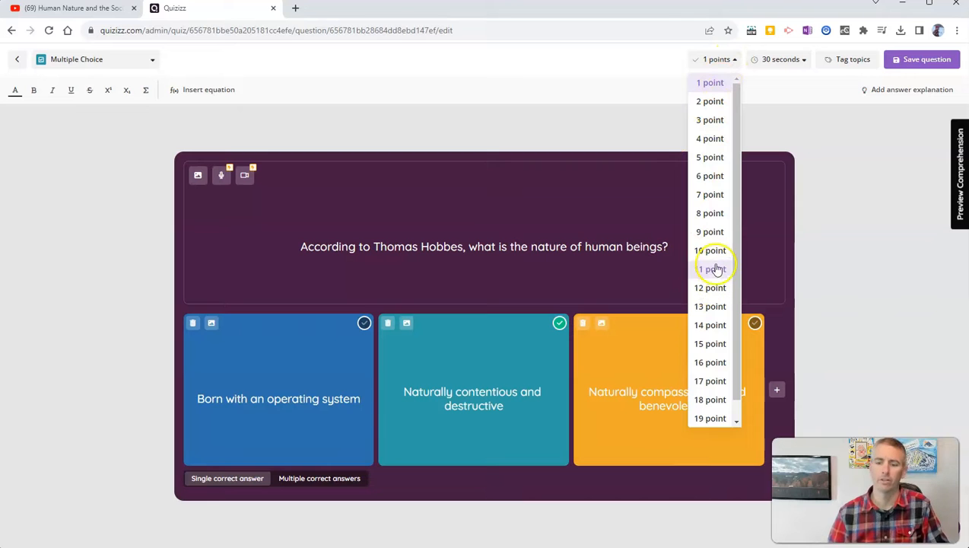
{"action": "mouse_move", "coordinate": [712, 344]}
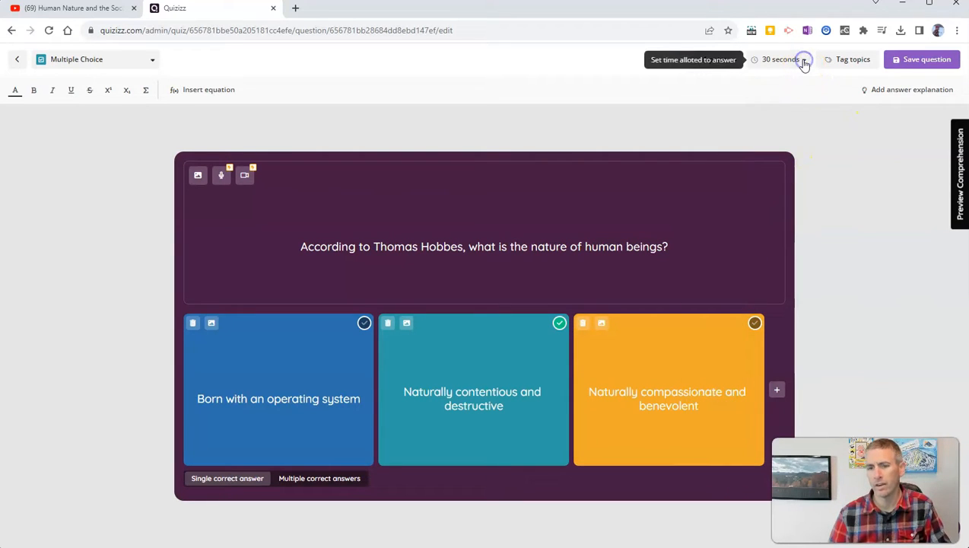
{"action": "left_click", "coordinate": [782, 60]}
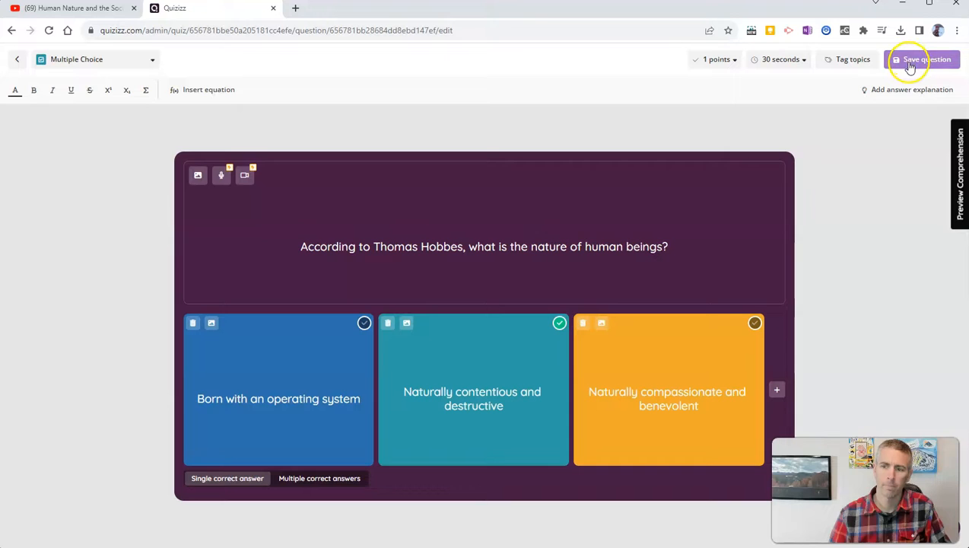
{"action": "left_click", "coordinate": [923, 59]}
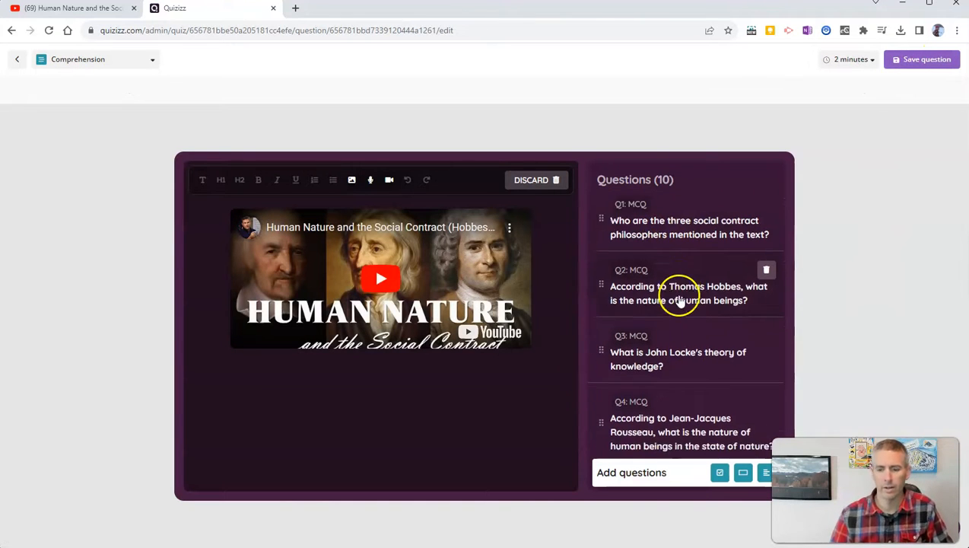
Step: Review the 10-question list and save the video comprehension set
{"action": "scroll", "scroll_direction": "down", "scroll_amount": 3}
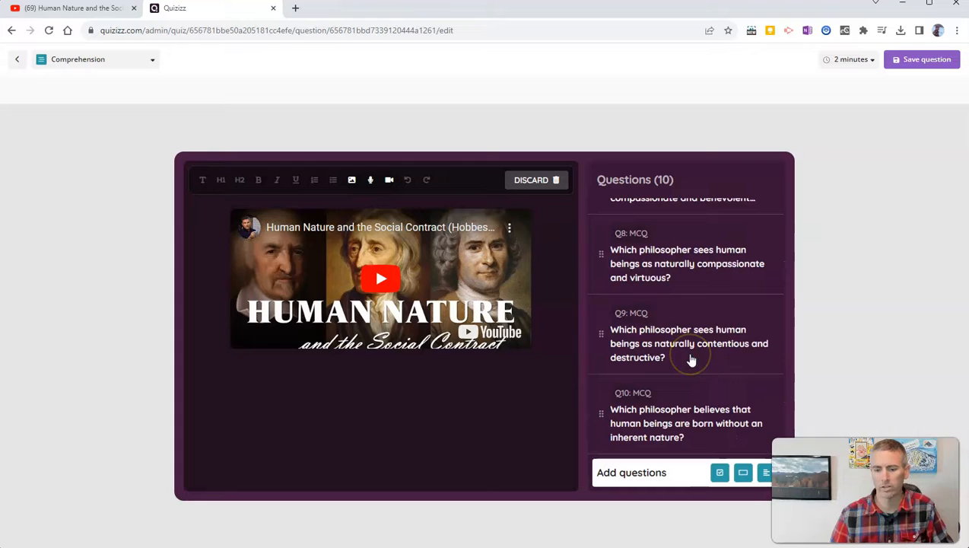
{"action": "mouse_move", "coordinate": [720, 472]}
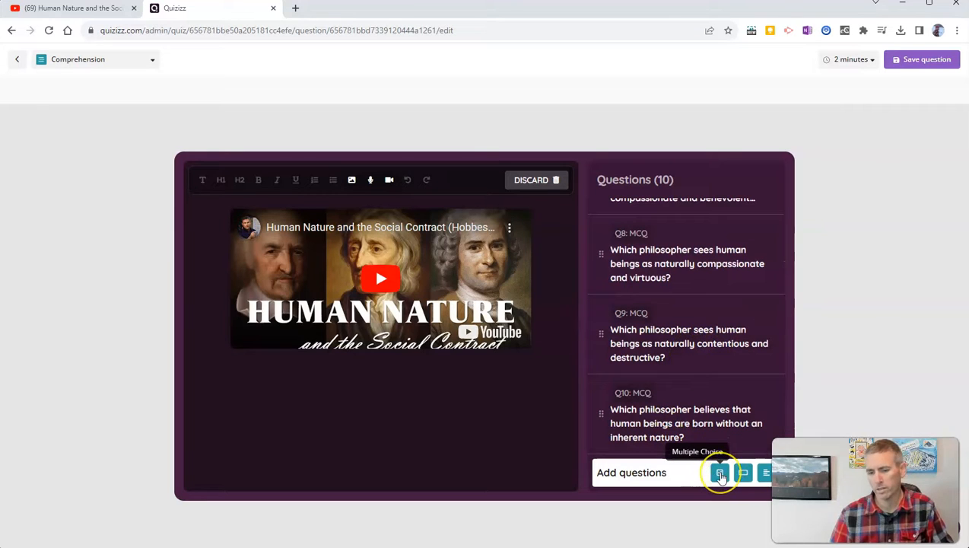
{"action": "mouse_move", "coordinate": [861, 312]}
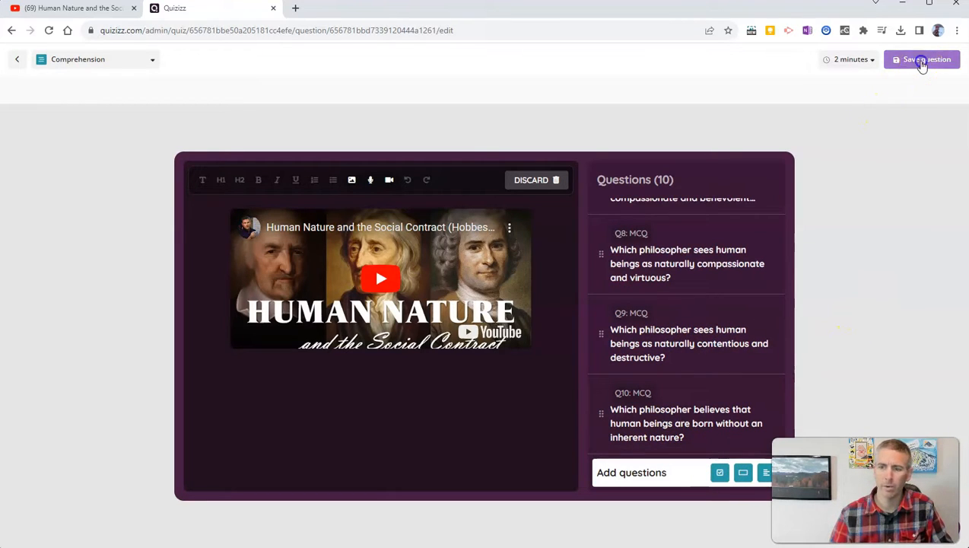
{"action": "left_click", "coordinate": [923, 60]}
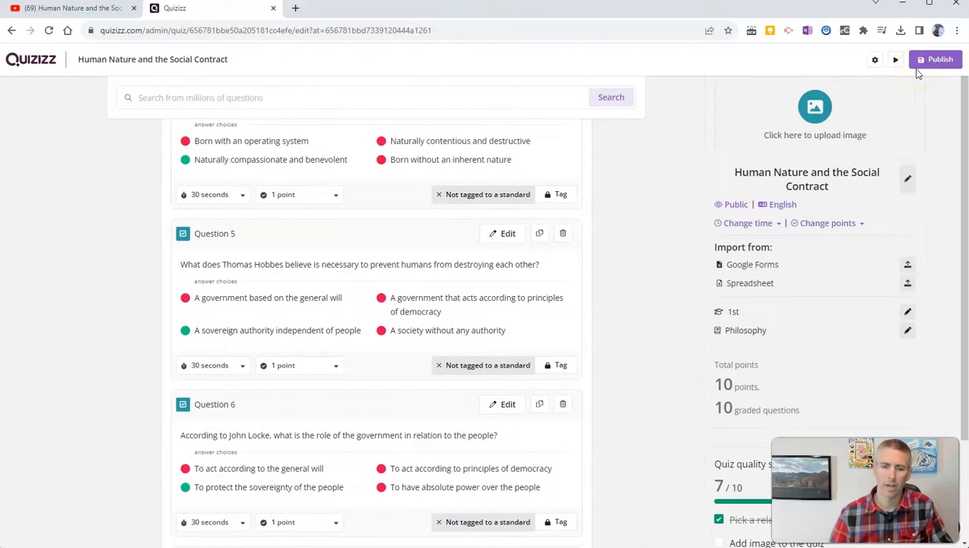
{"action": "mouse_move", "coordinate": [936, 59]}
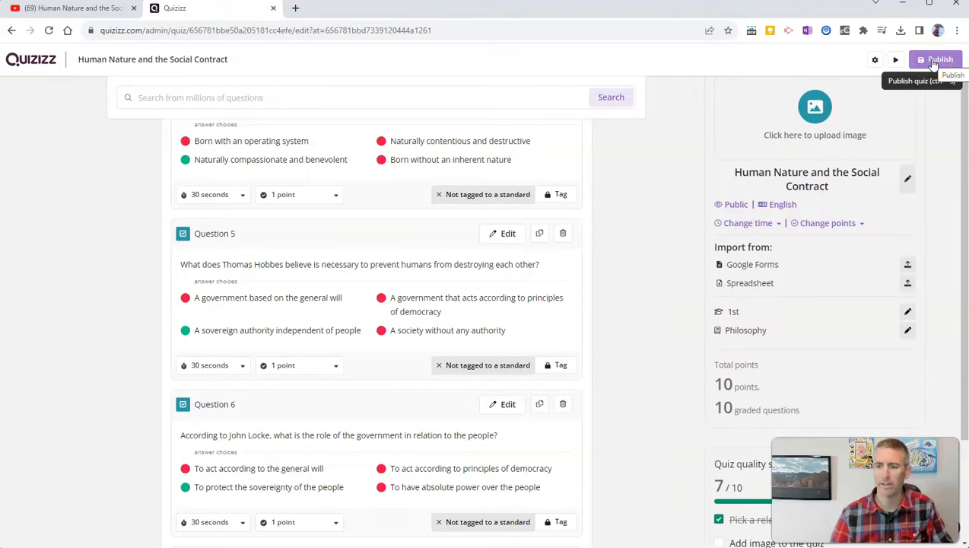
Step: Publish the quiz and dismiss the 'Great work with the quiz!' confirmation
{"action": "left_click", "coordinate": [940, 59]}
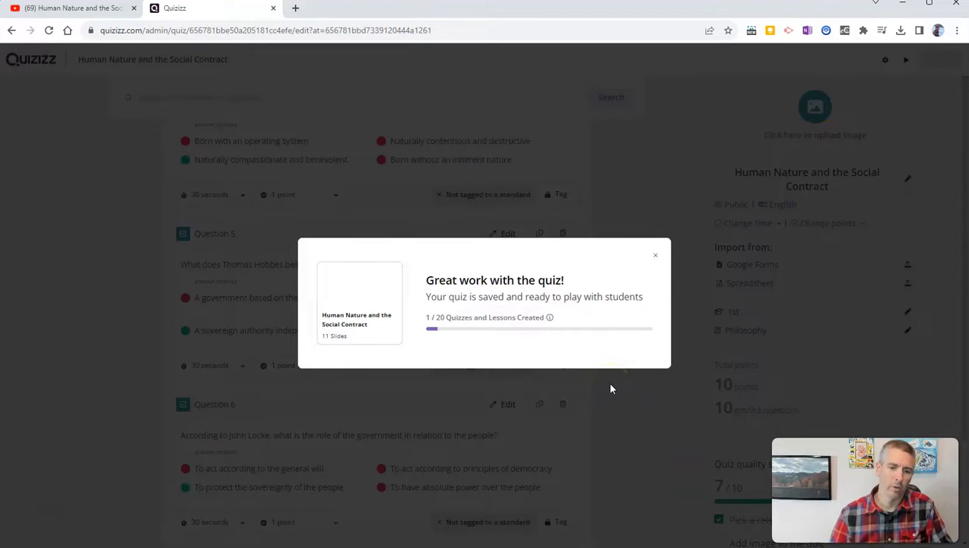
{"action": "left_click", "coordinate": [655, 255]}
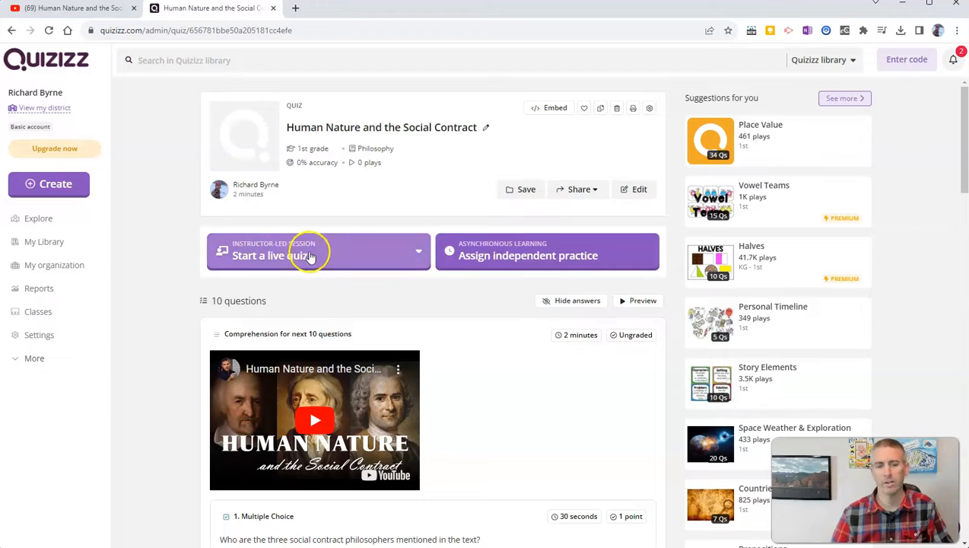
{"action": "mouse_move", "coordinate": [478, 255]}
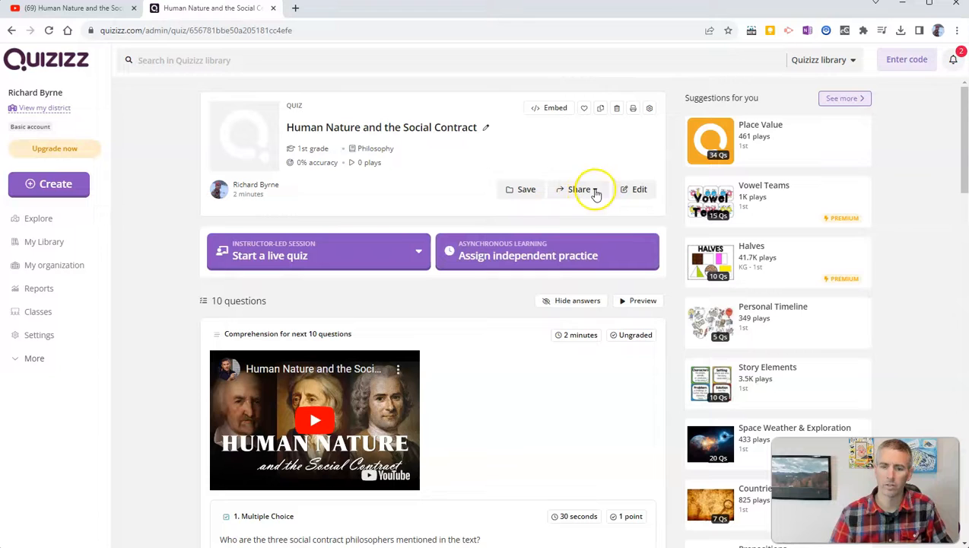
Step: Check the Share options, then bring up the Embed Quiz dialog
{"action": "left_click", "coordinate": [578, 189]}
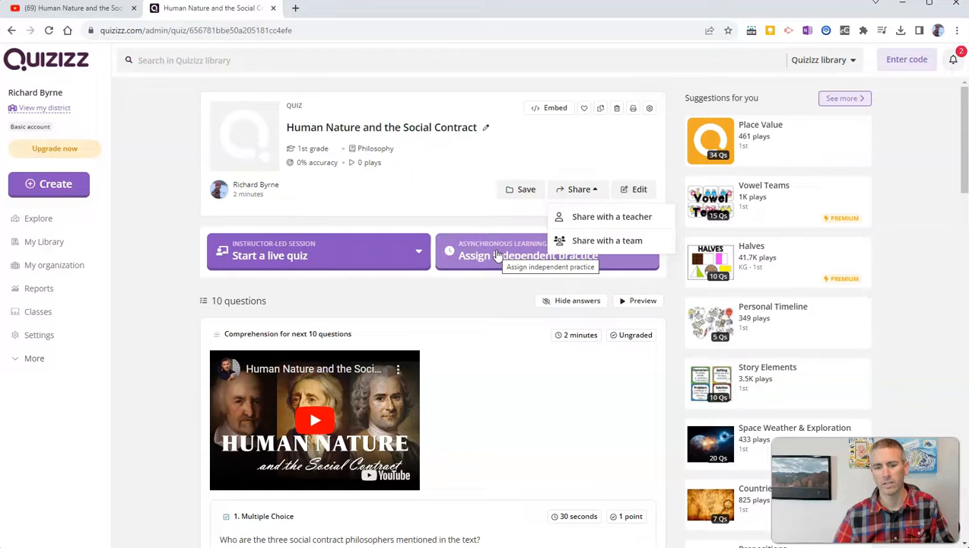
{"action": "mouse_move", "coordinate": [453, 296]}
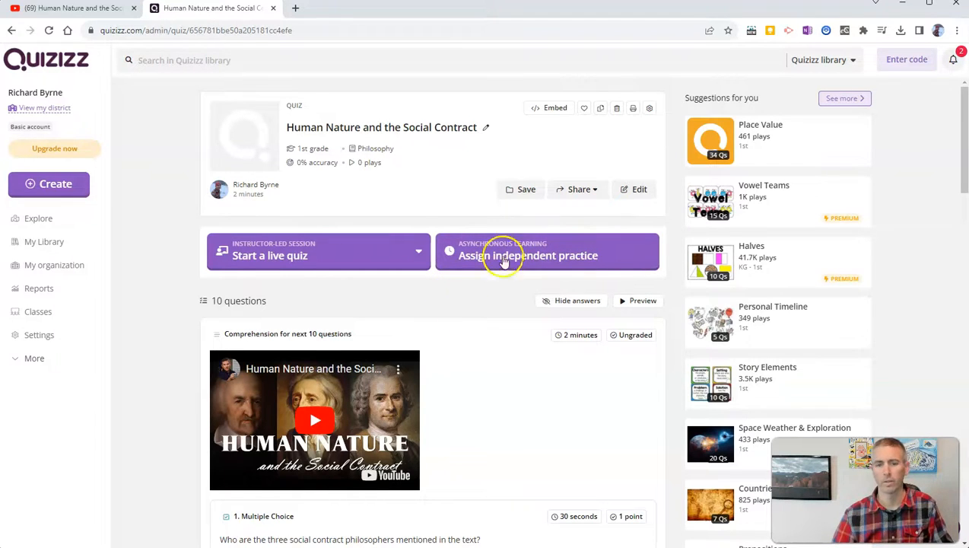
{"action": "left_click", "coordinate": [551, 107]}
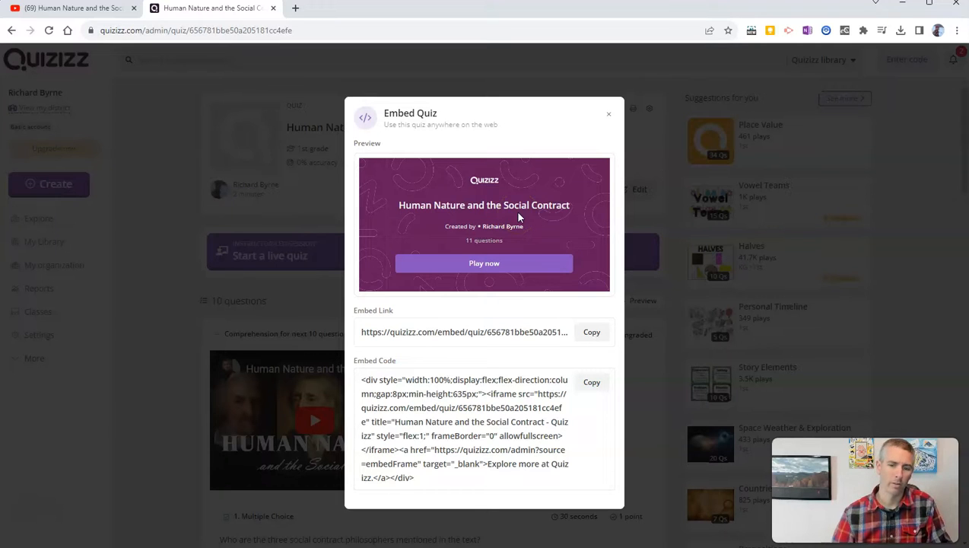
Step: Copy the quiz's embed link to the clipboard
{"action": "left_click", "coordinate": [592, 332]}
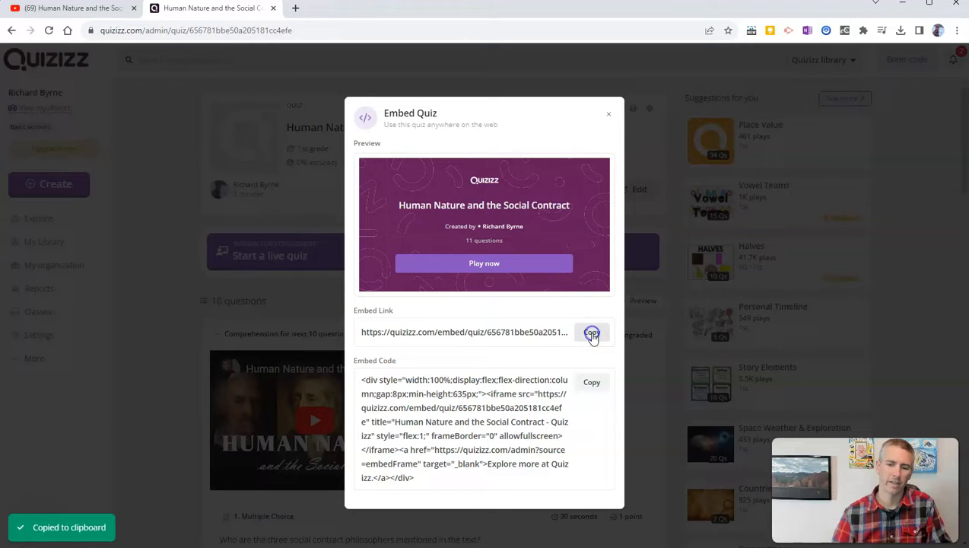
{"action": "left_click", "coordinate": [592, 332]}
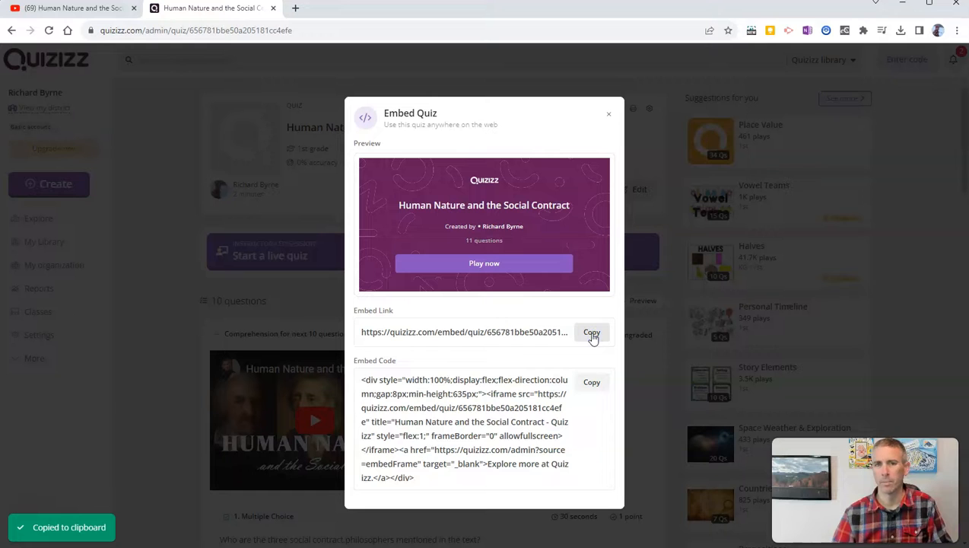